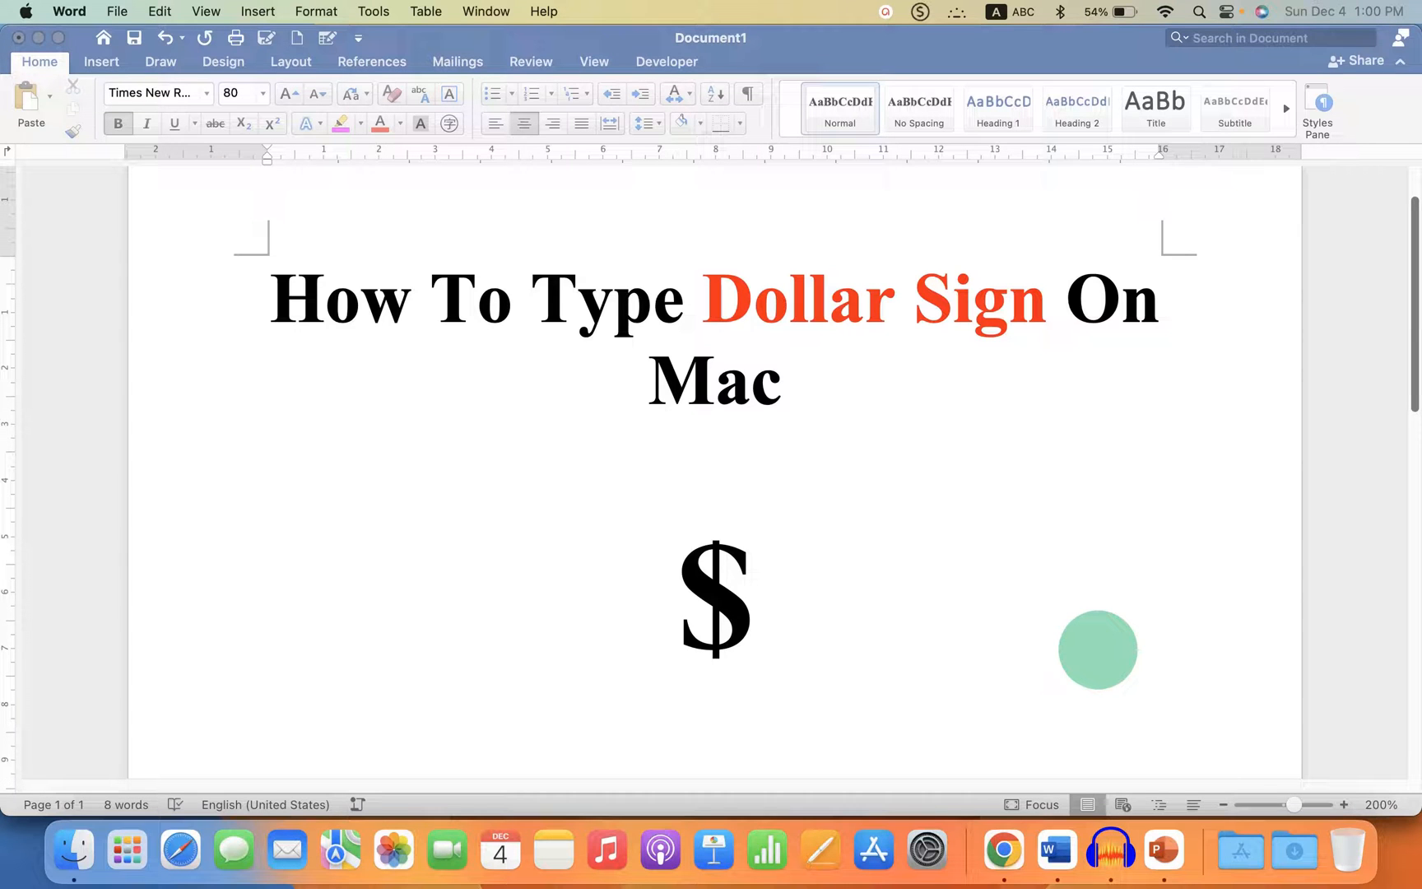
# Select and delete the large dollar sign beneath the title
pyautogui.moveTo(1097, 649); pyautogui.dragTo(554, 576)
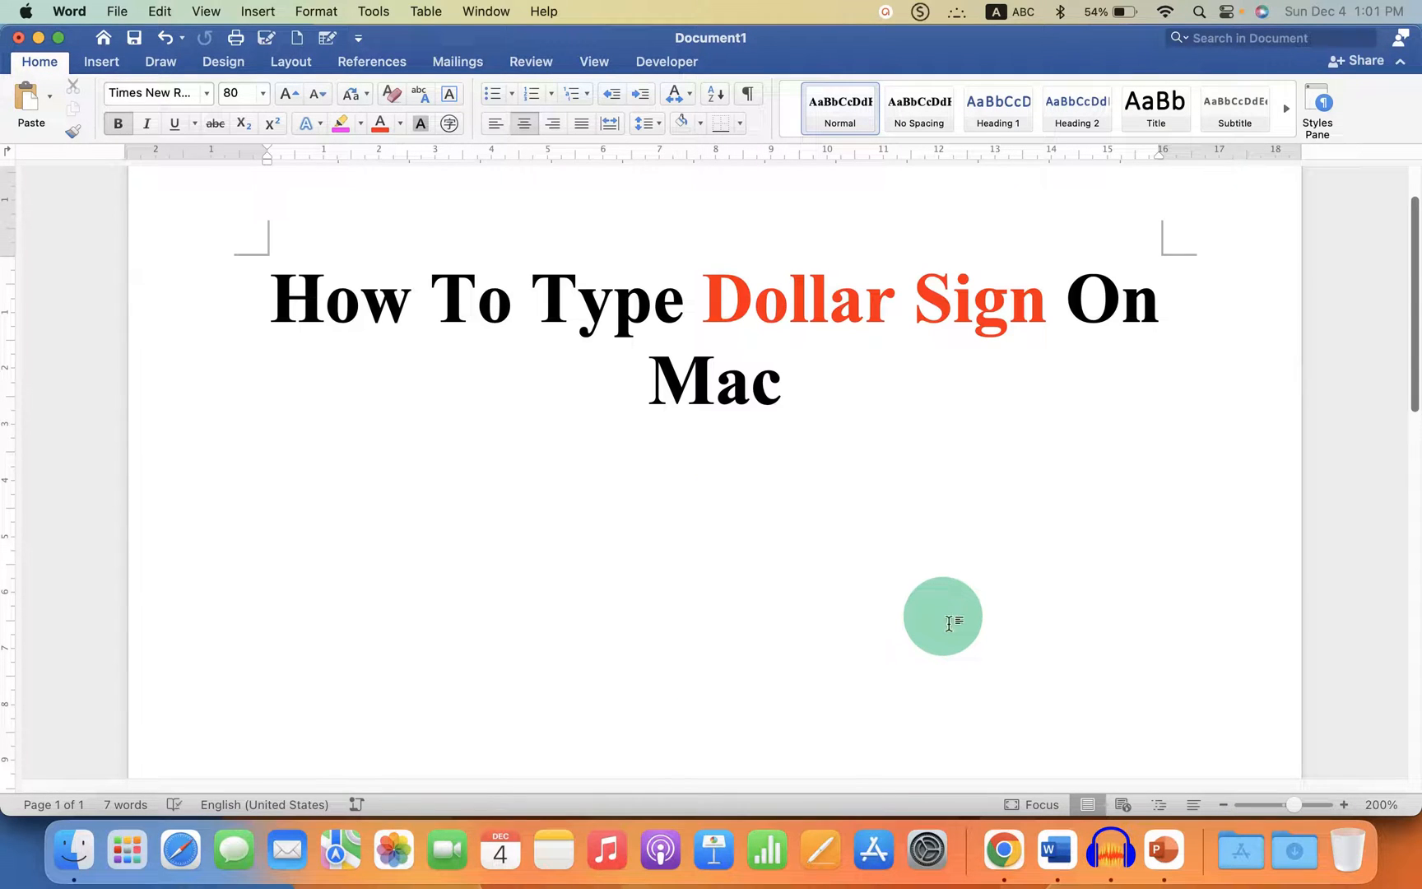
pyautogui.moveTo(1126, 564)
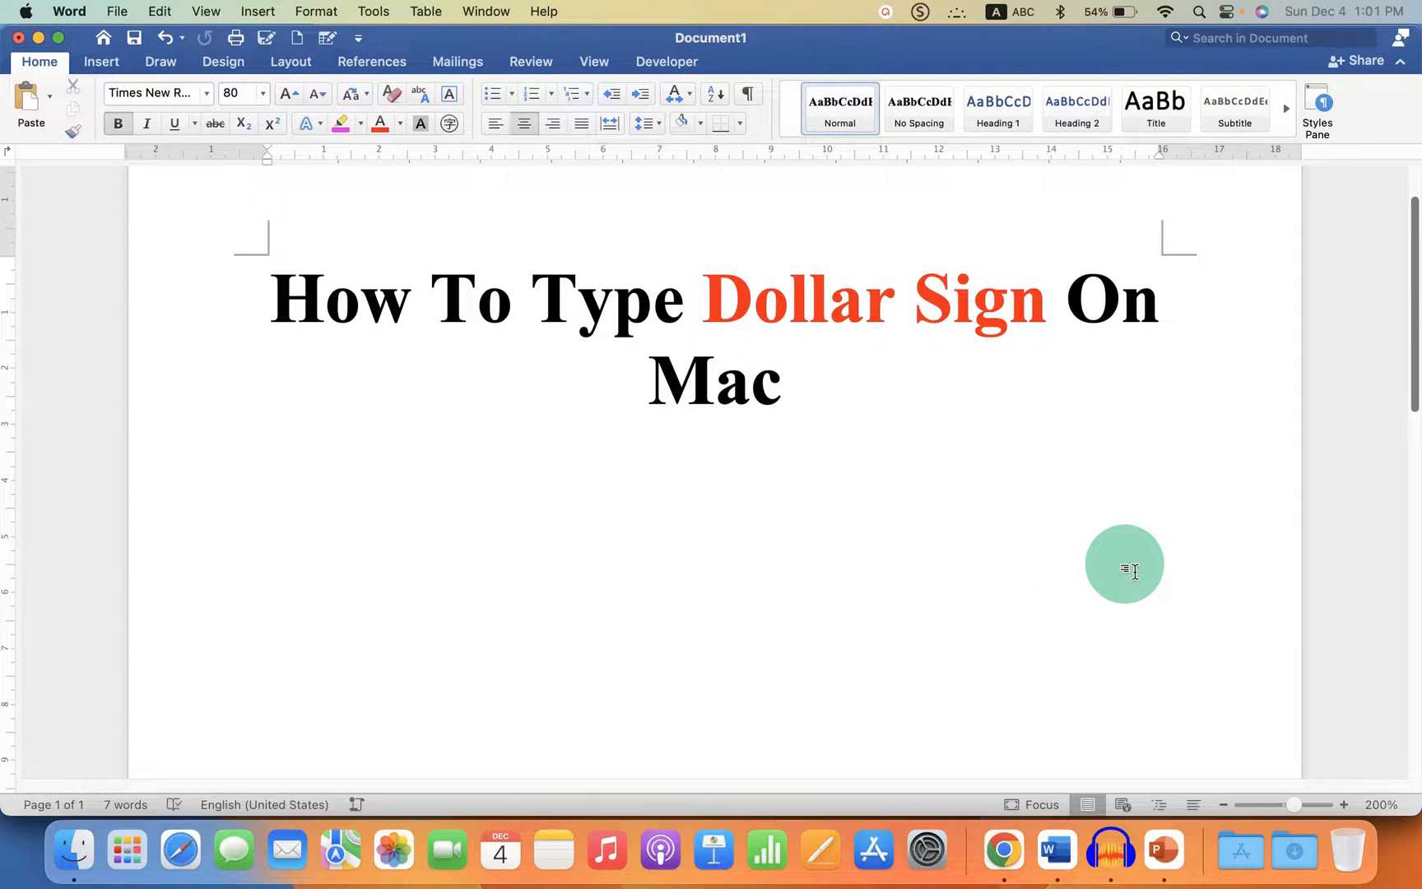
# Open Emoji & Symbols and expand it to the full Character Viewer
pyautogui.click(714, 530)
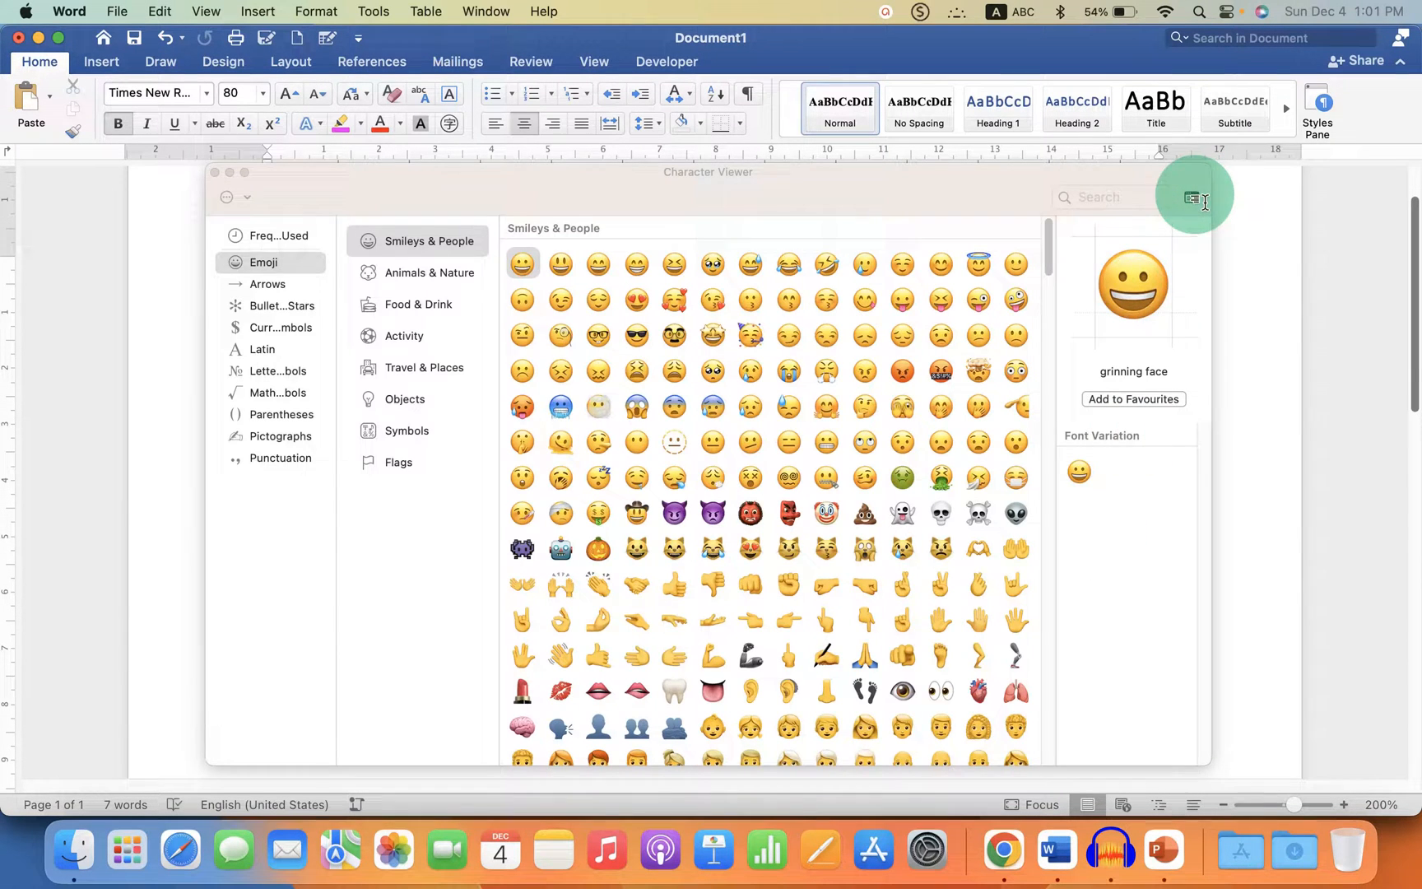
pyautogui.click(1193, 197)
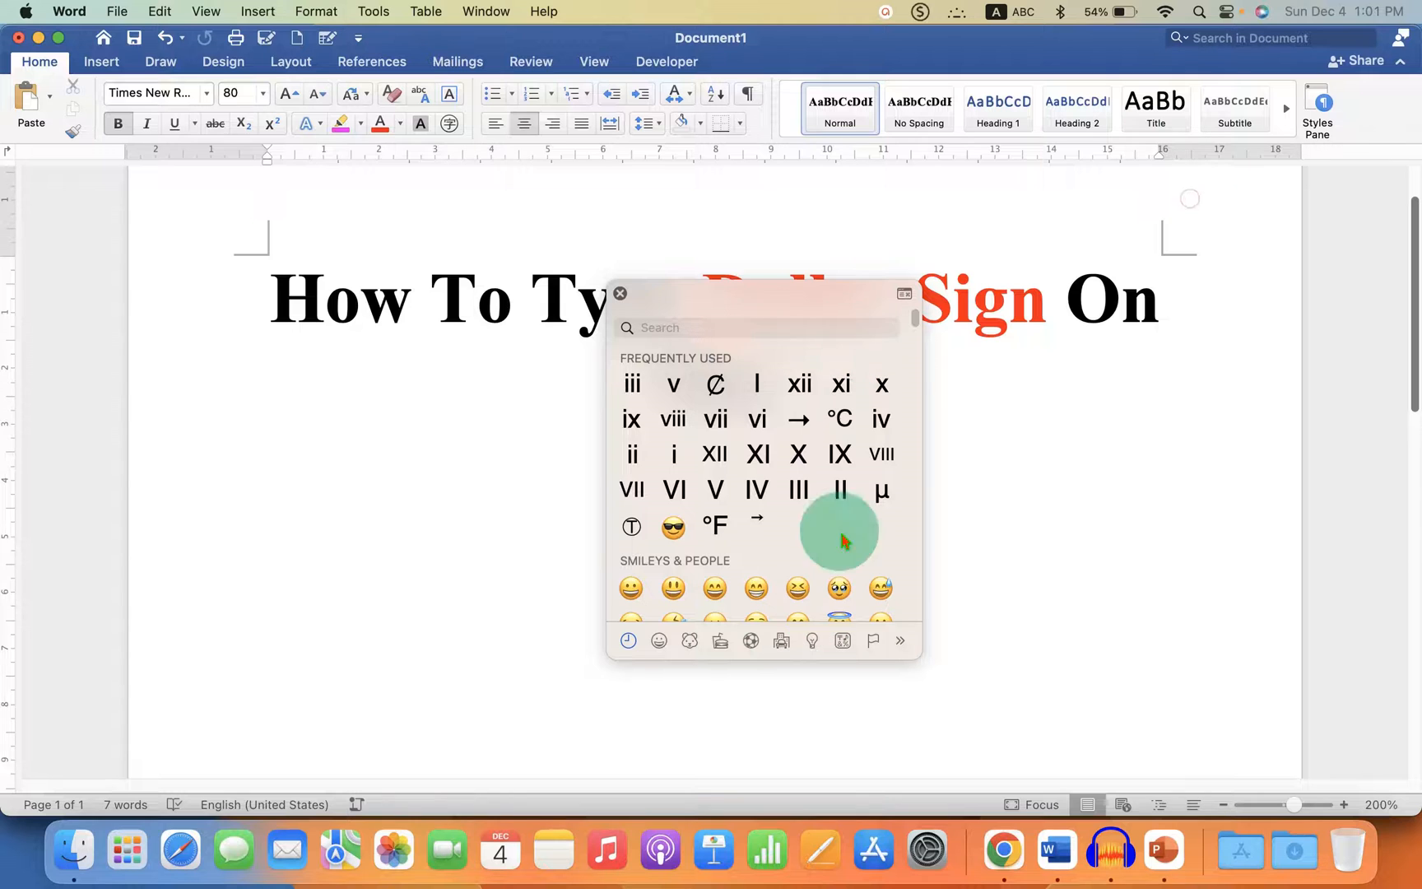
pyautogui.click(904, 293)
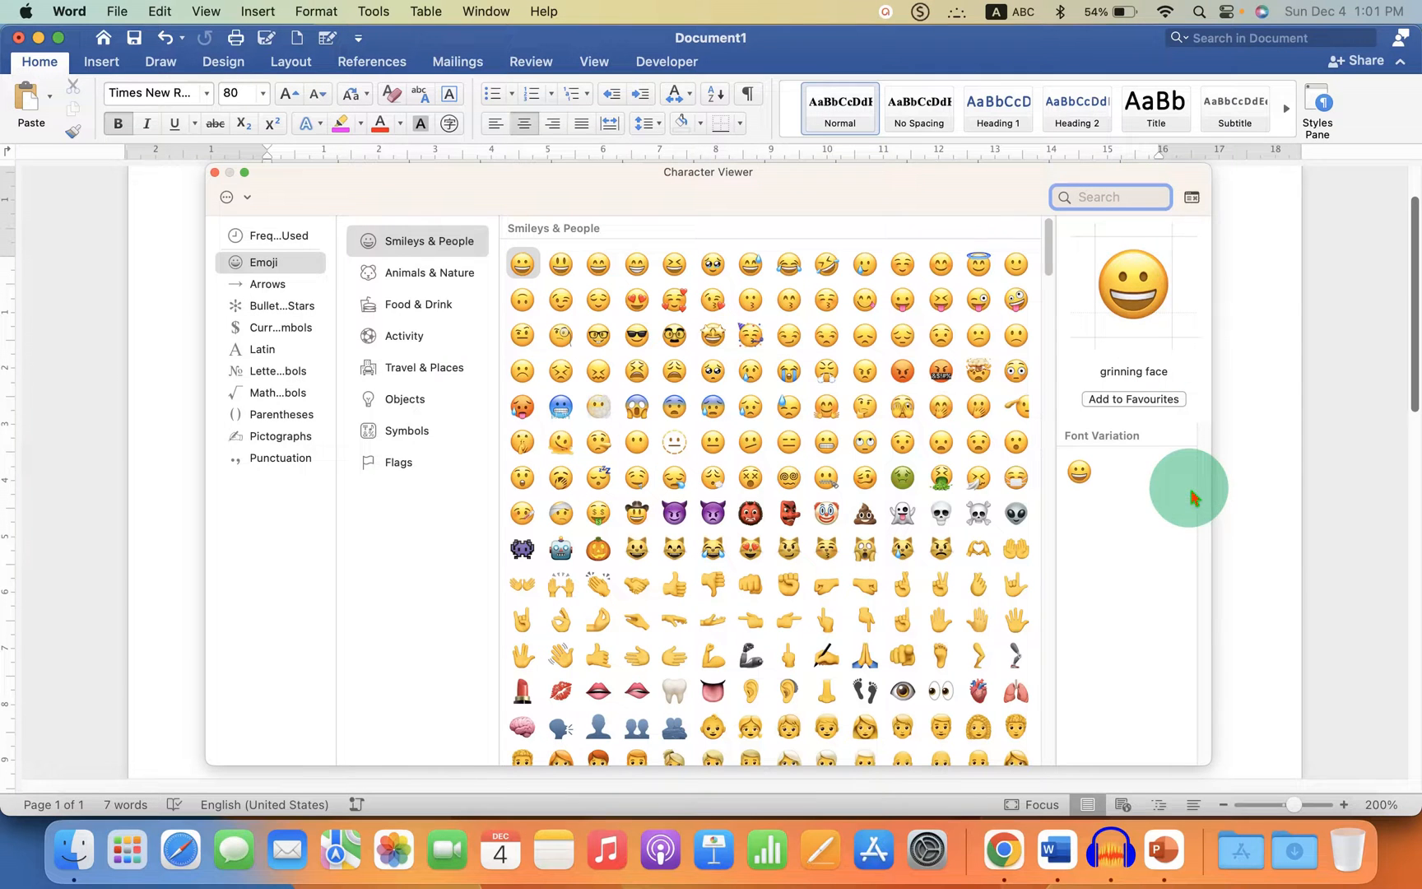
pyautogui.moveTo(1180, 445)
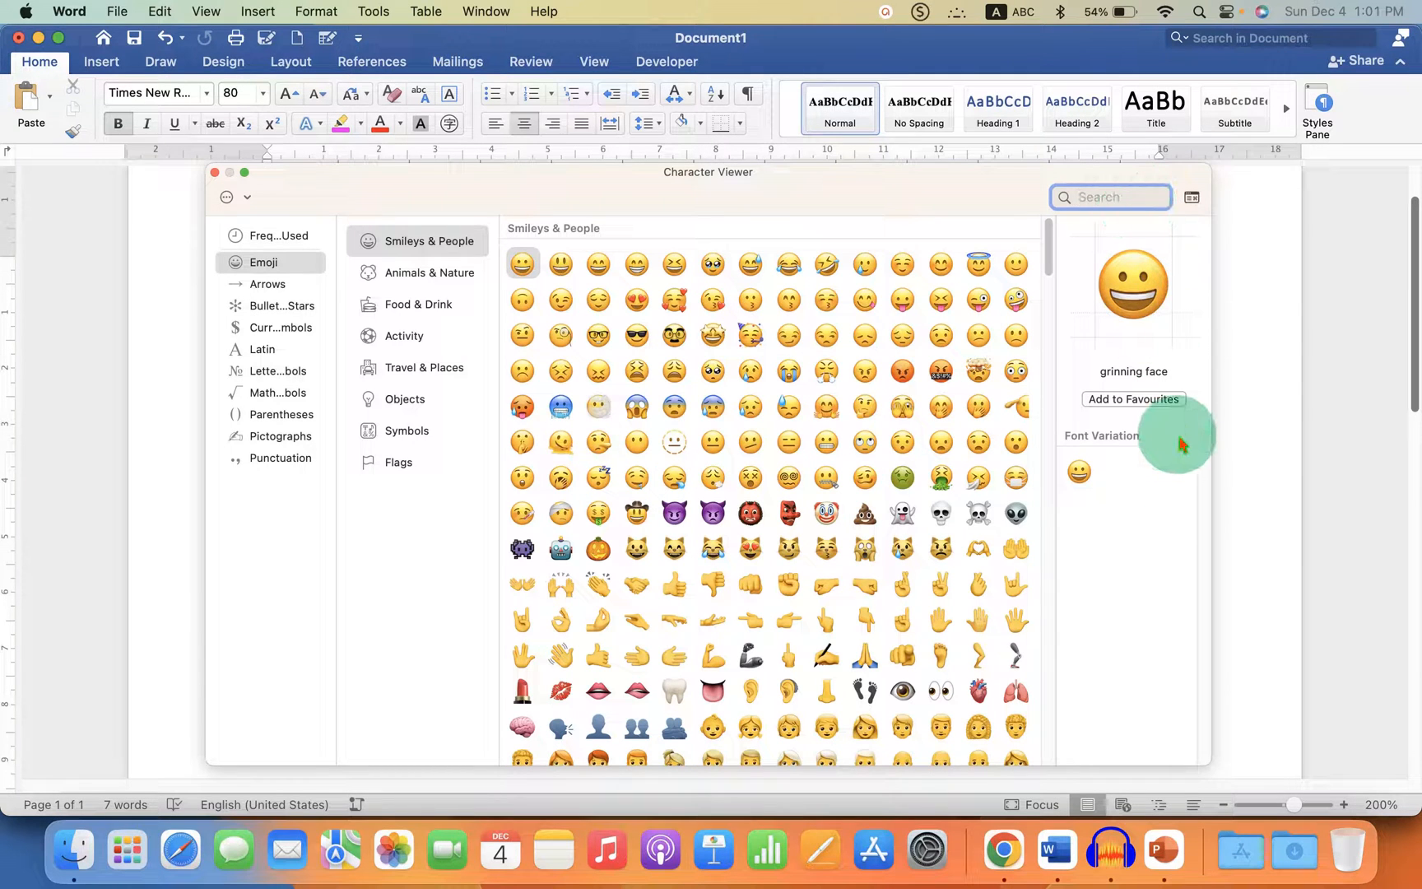
# Search 'dollar' in the Character Viewer, pick the $ result, and close the viewer
pyautogui.write('dollar')
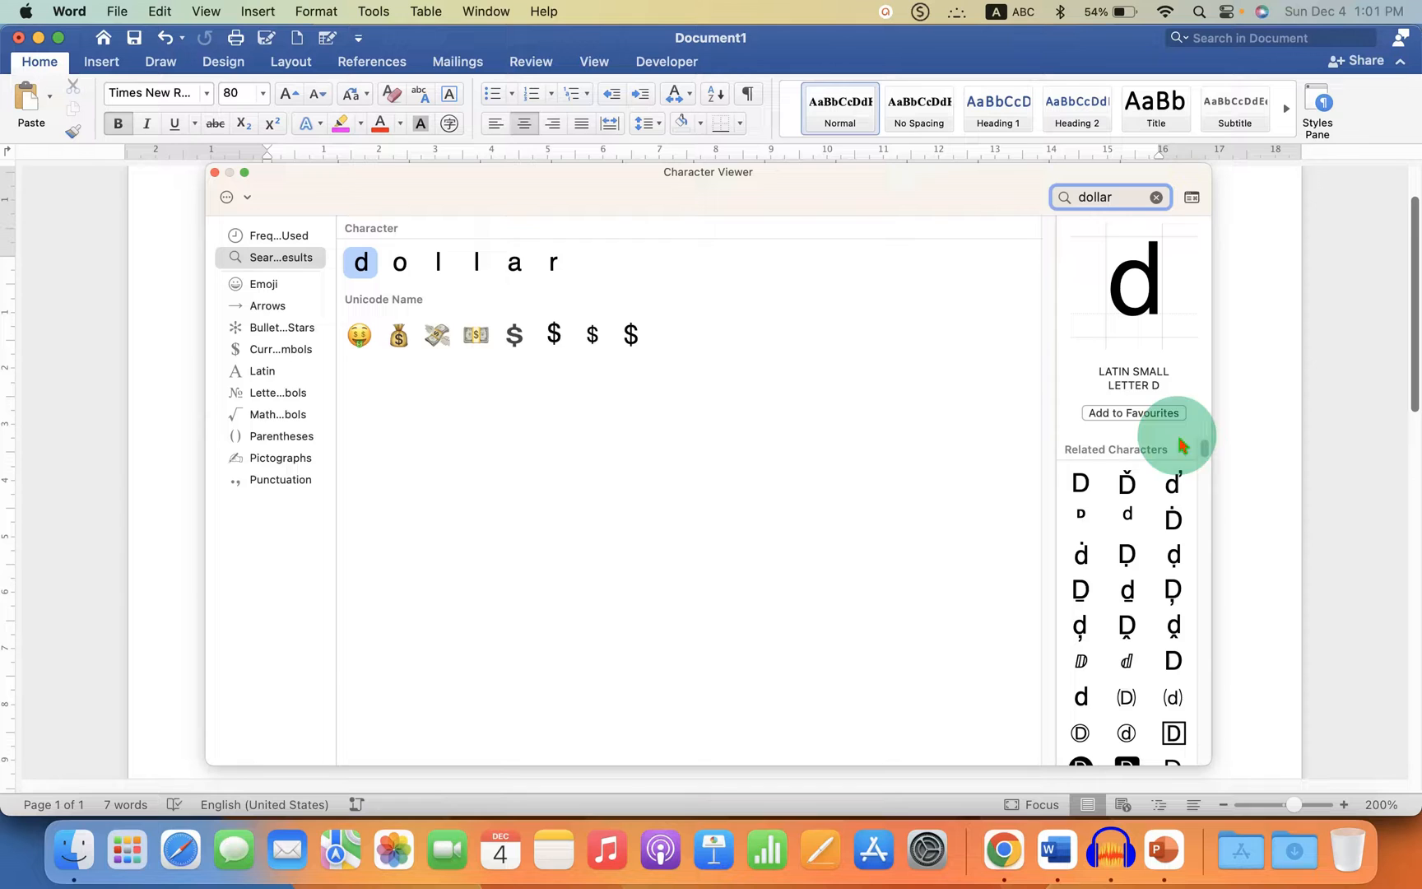
pyautogui.click(515, 335)
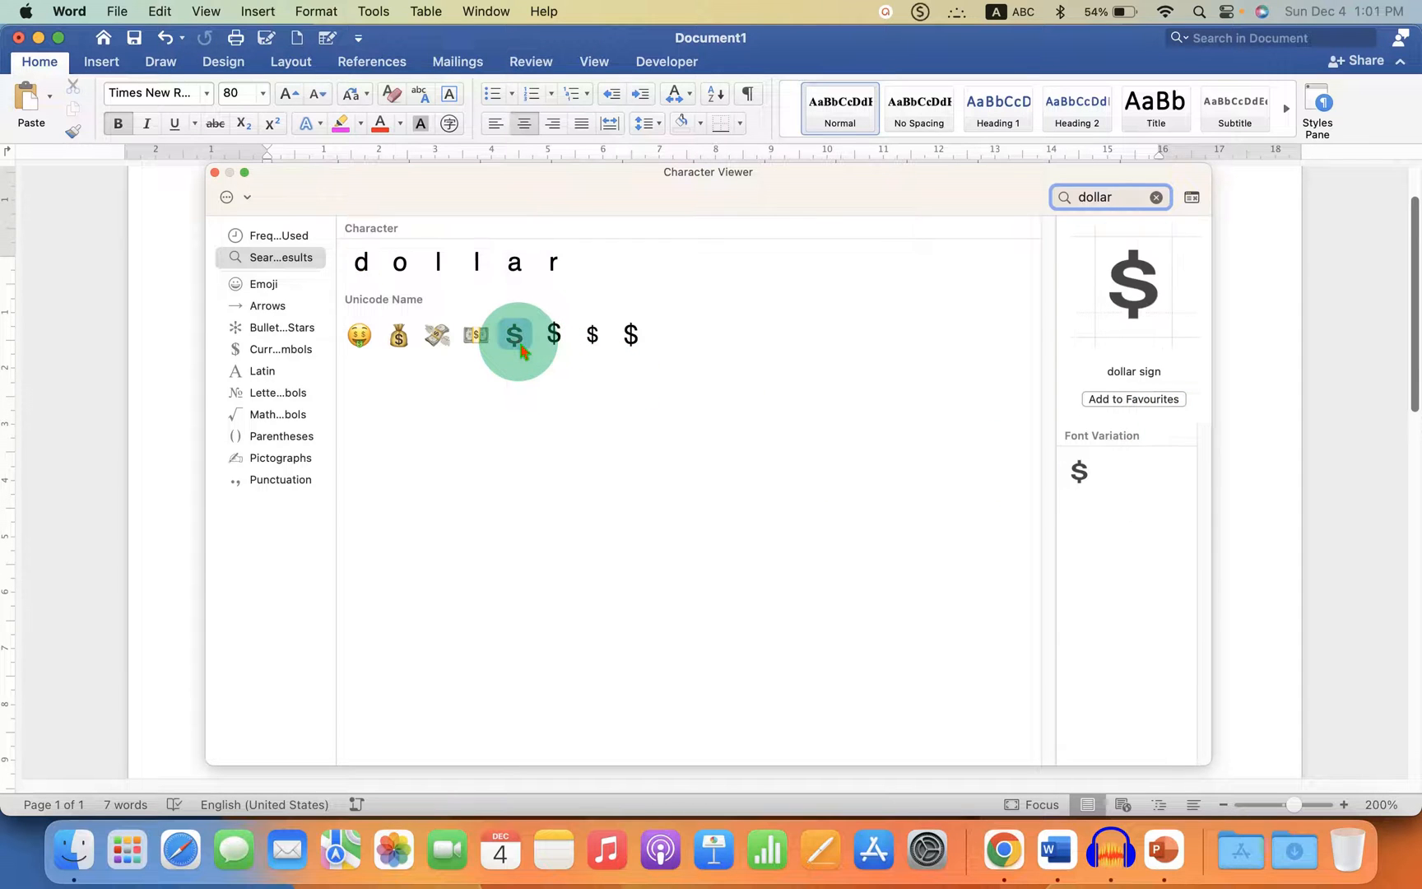
pyautogui.click(553, 335)
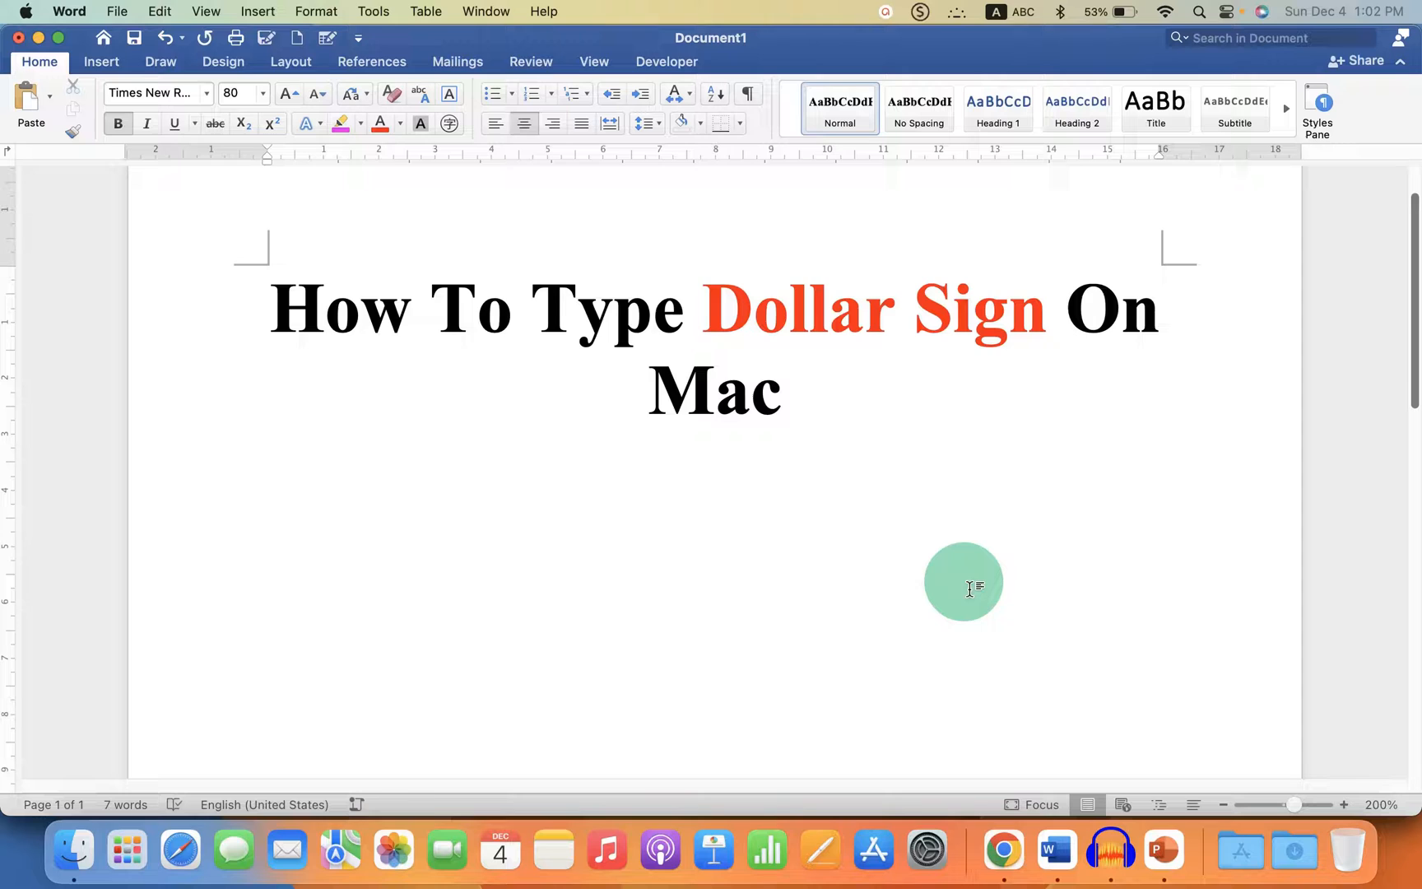
# Type a $ on the centered empty line below the title
pyautogui.click(716, 540)
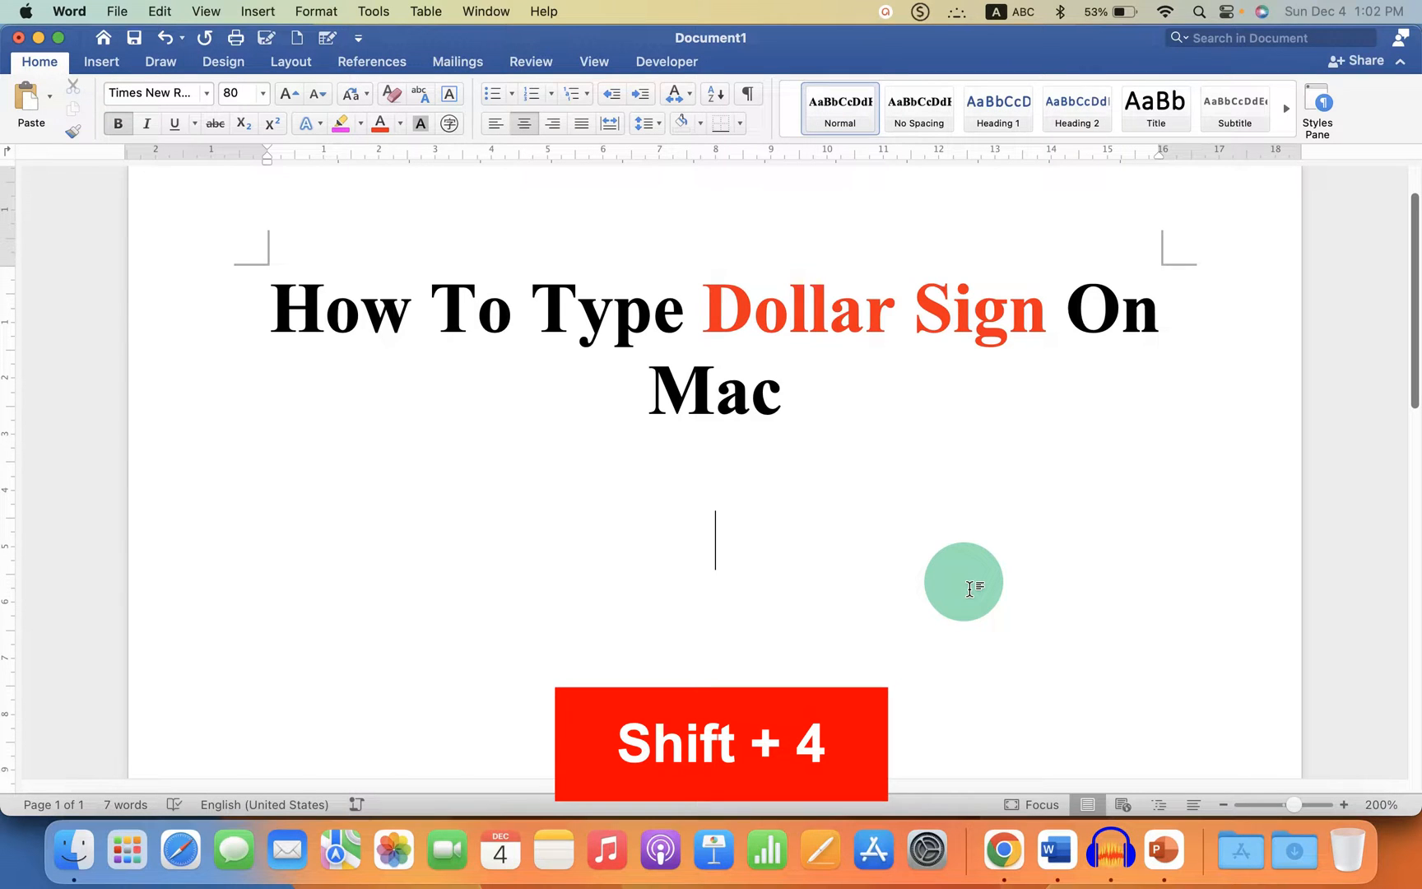
pyautogui.write('$')
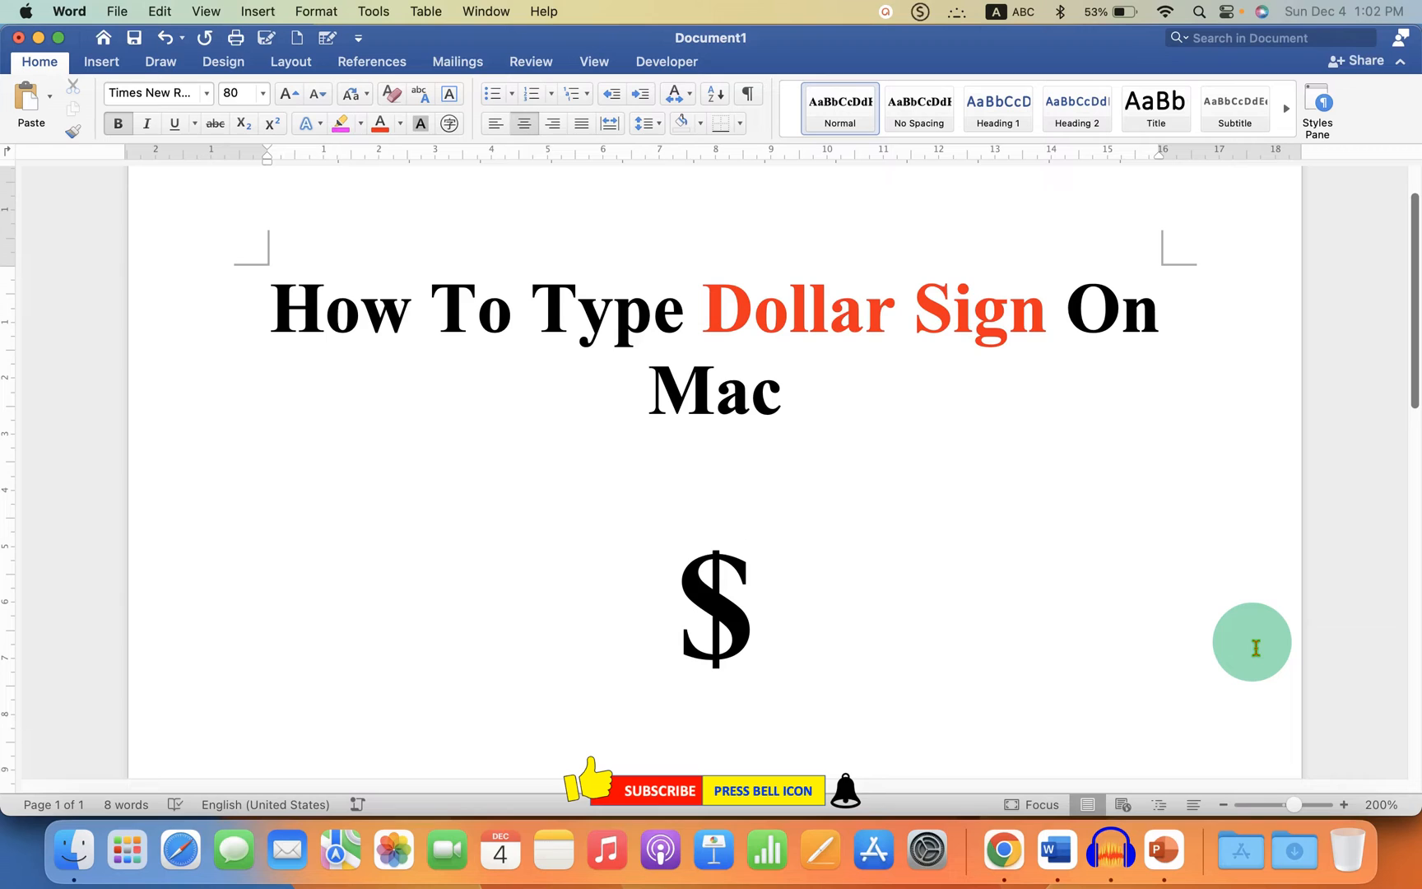
pyautogui.click(753, 603)
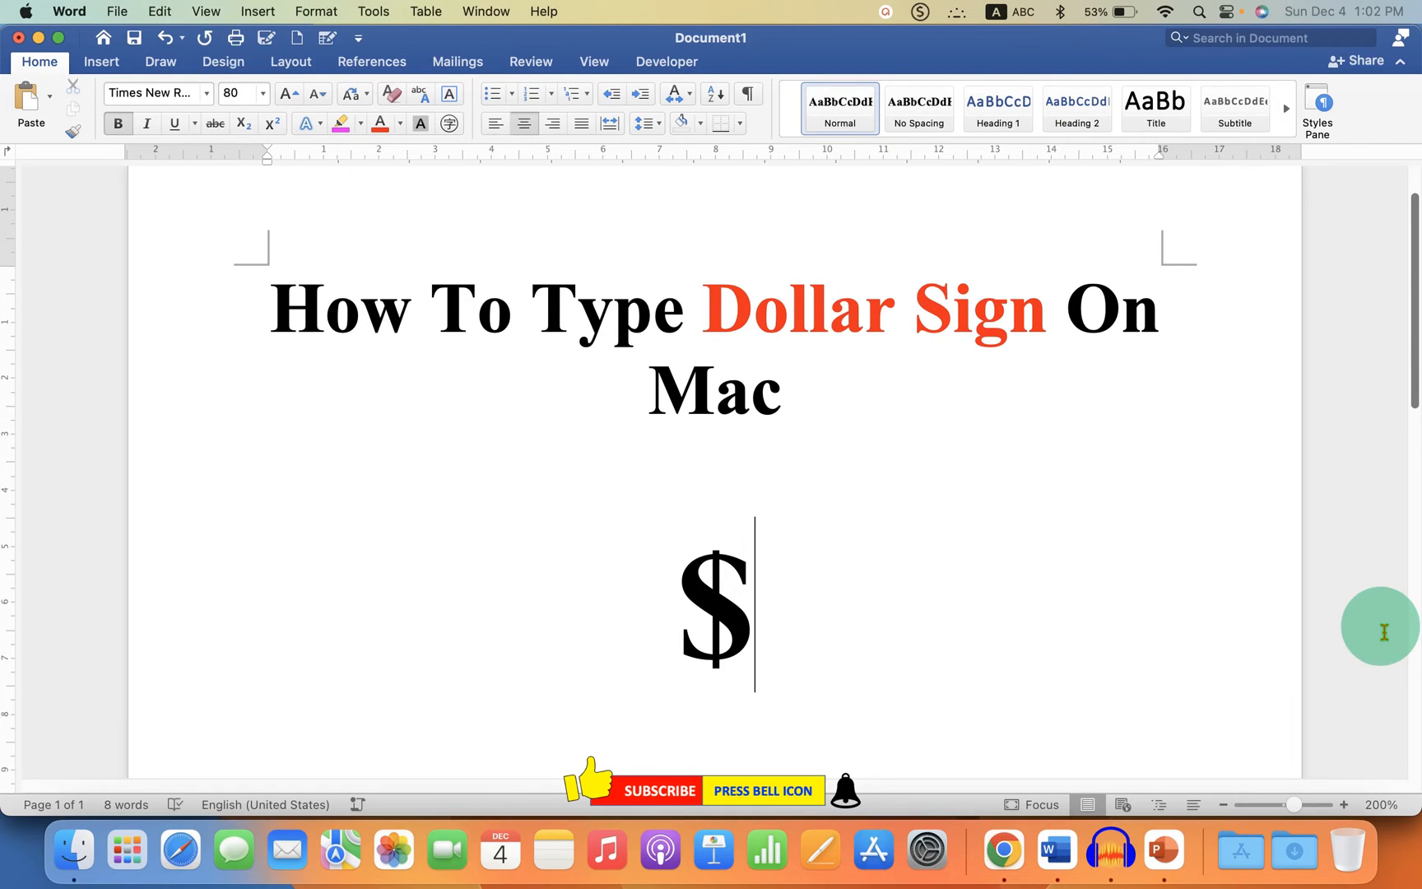